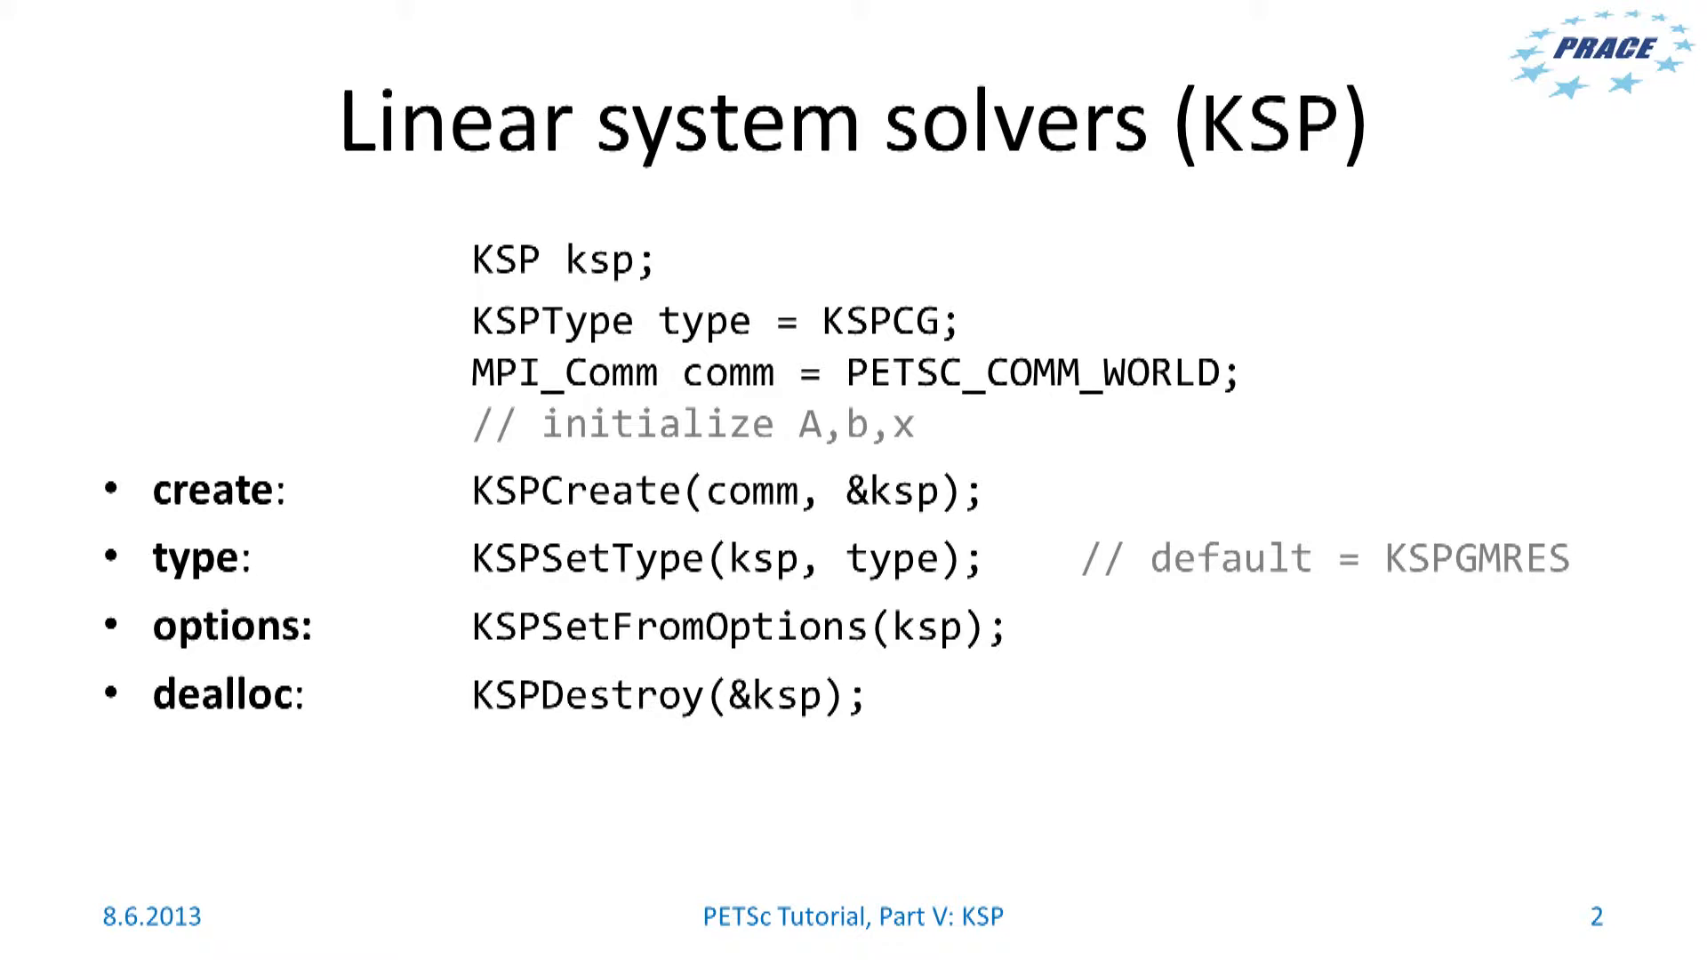
Advance from the Tolerances slide to the Preconditioners slide covering ILU and block Jacobi.
{"action": "key", "text": "Right"}
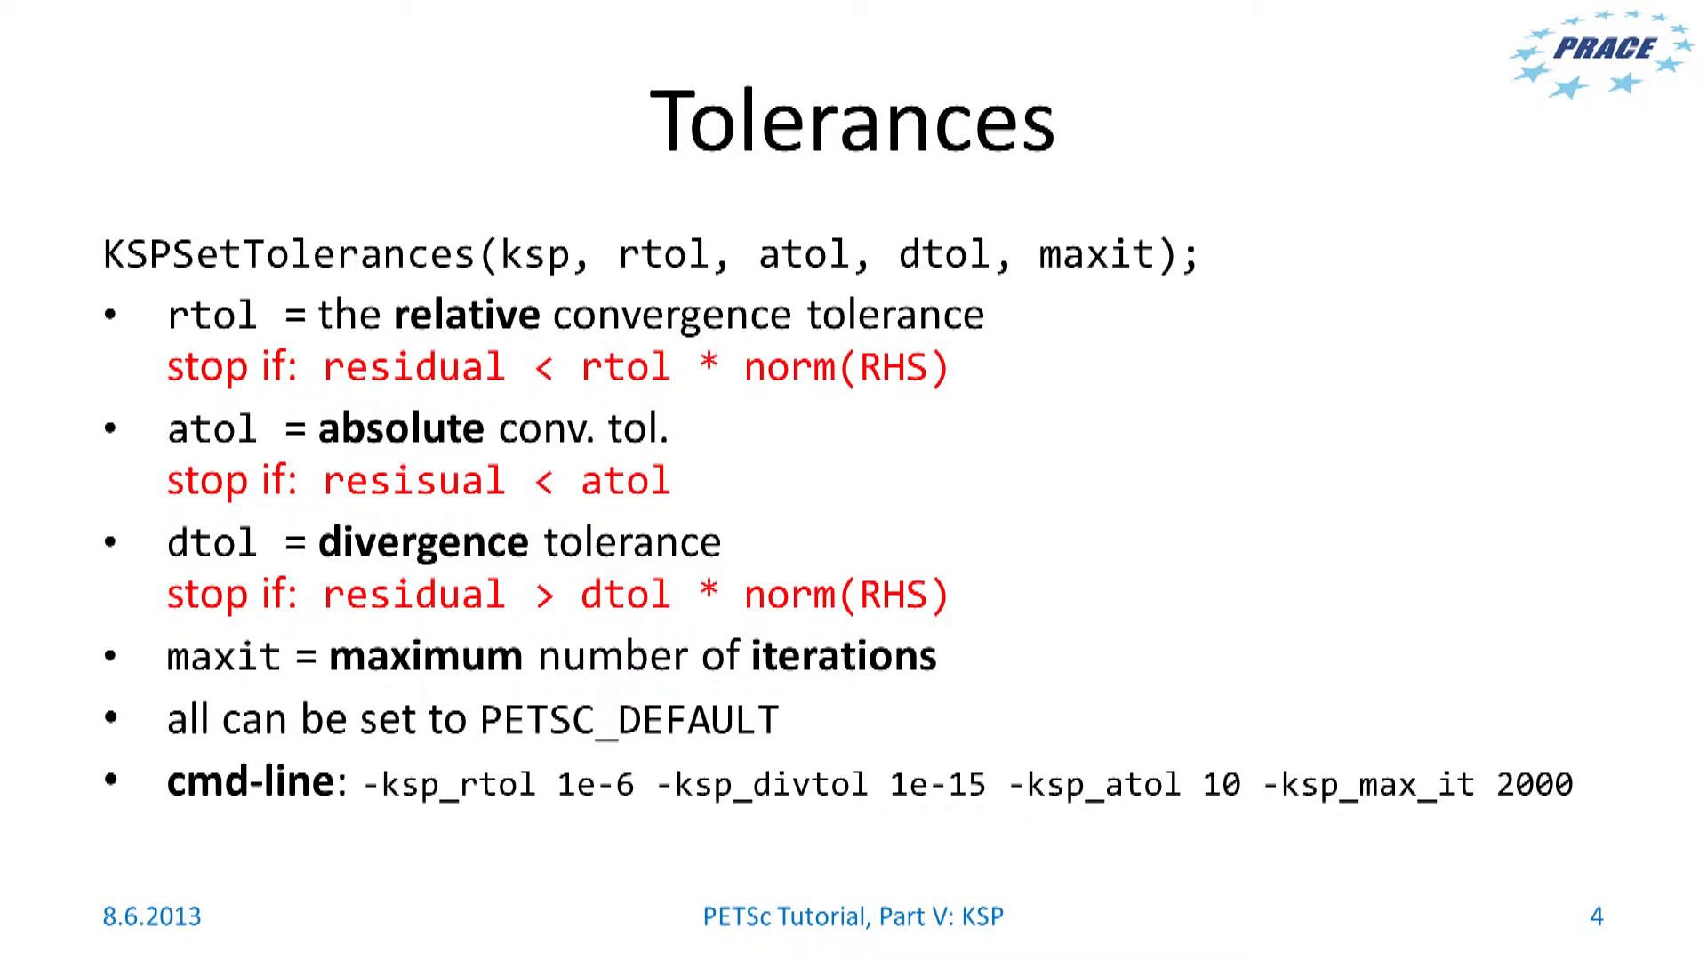
{"action": "key", "text": "Right"}
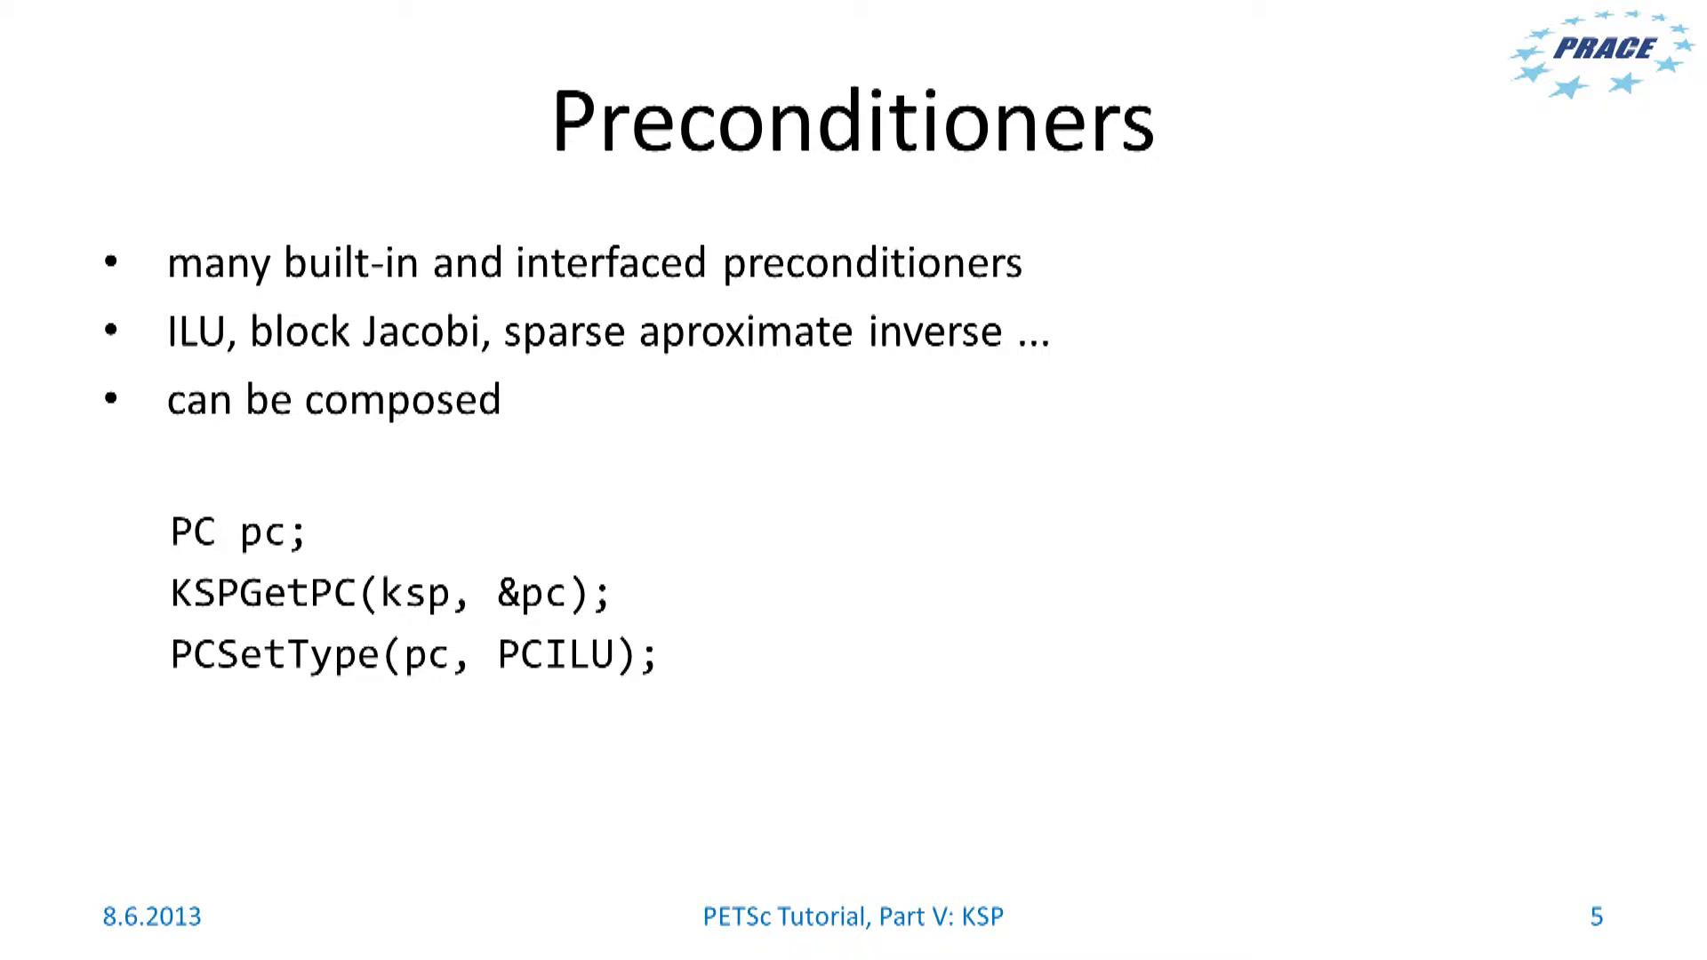